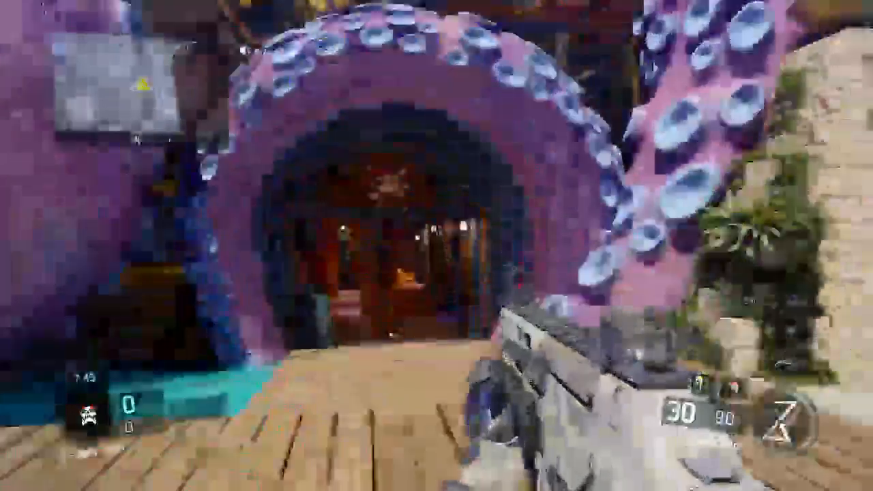
pyautogui.moveTo(437, 246)
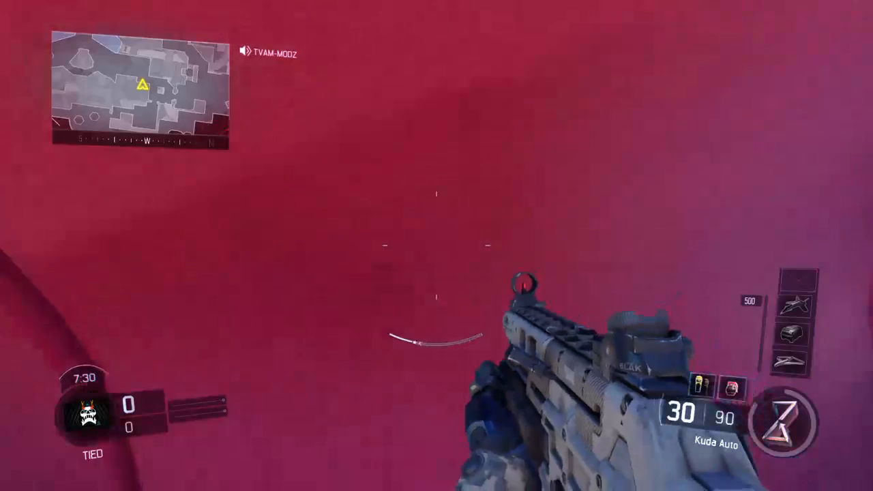
pyautogui.moveTo(436, 245)
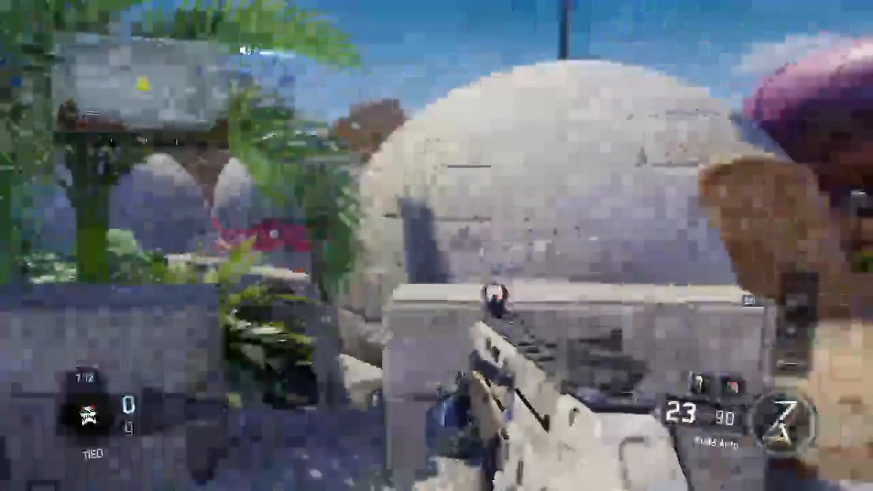
pyautogui.moveTo(437, 245)
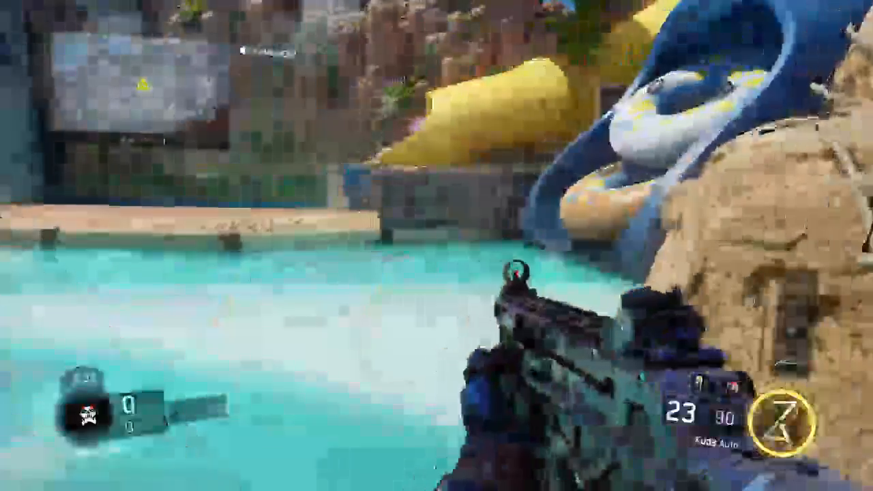